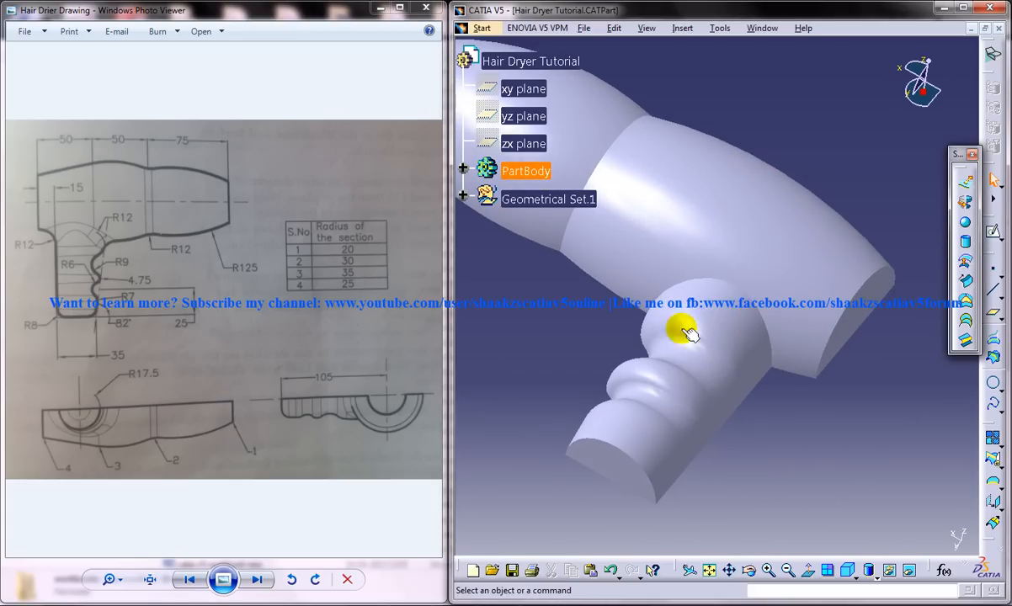
# Activate the Part2 document from the Window menu and orbit its multi-sections surface to inspect it
pyautogui.moveTo(687, 333); pyautogui.dragTo(791, 417)
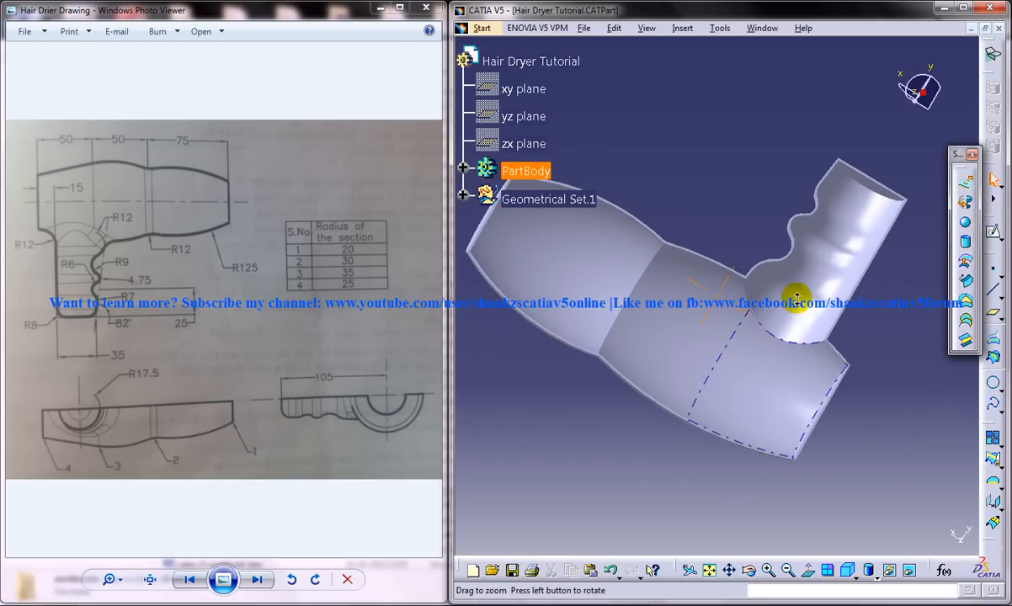
pyautogui.moveTo(794, 300); pyautogui.dragTo(614, 424)
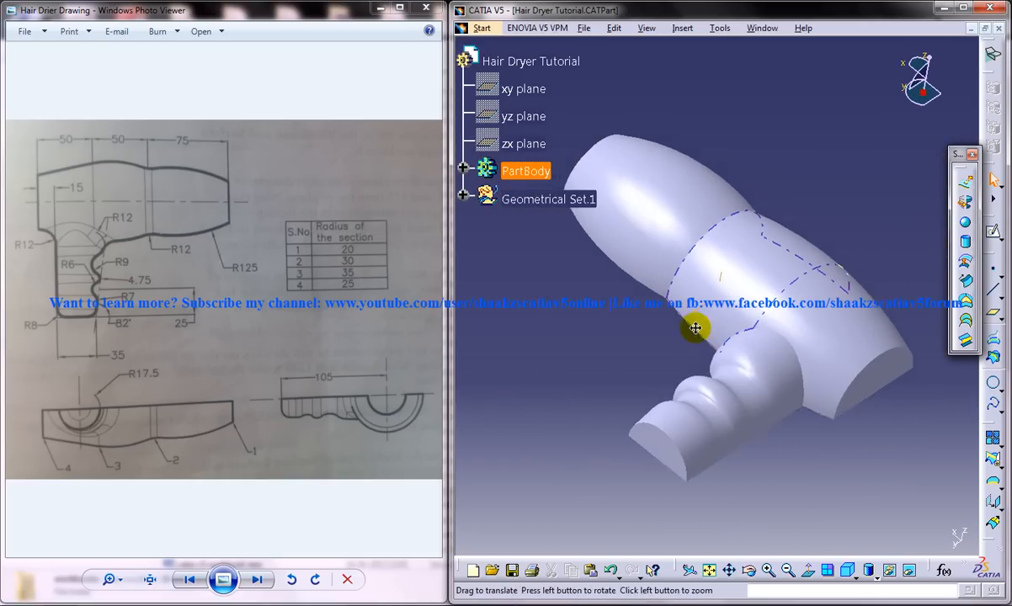
pyautogui.click(761, 27)
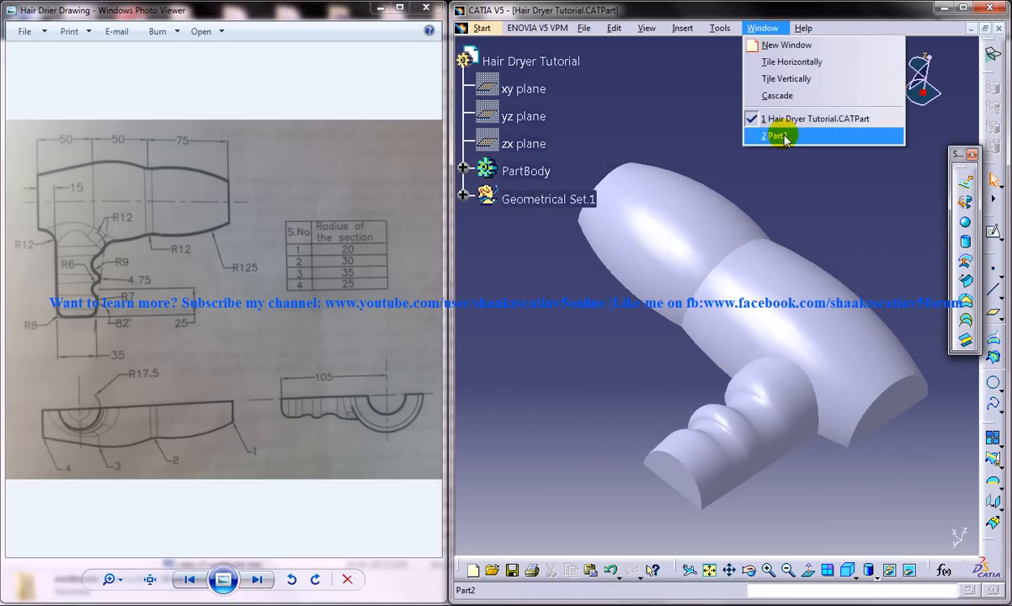
pyautogui.click(775, 135)
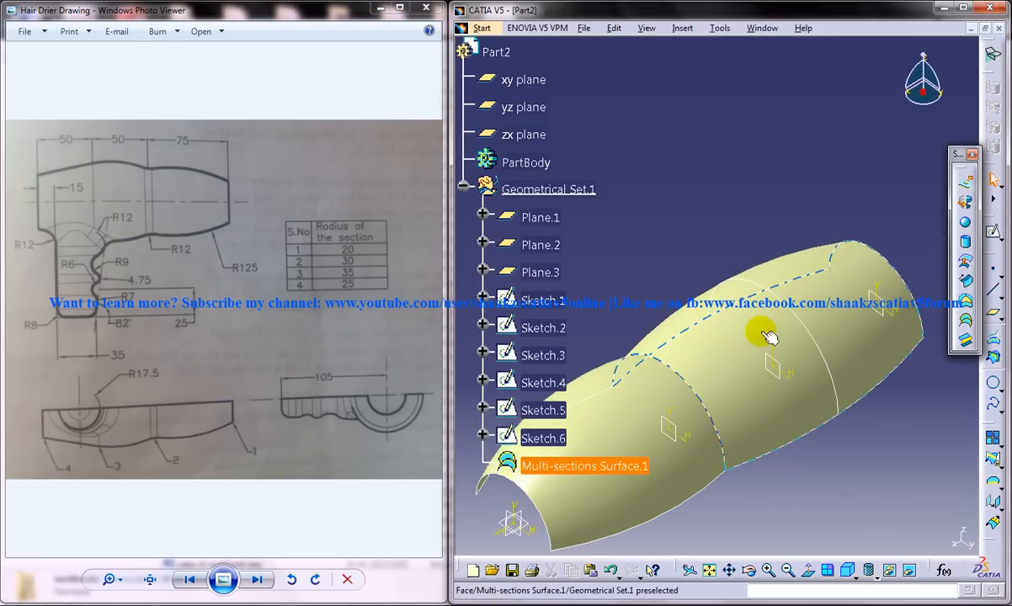
pyautogui.moveTo(766, 336); pyautogui.dragTo(775, 222)
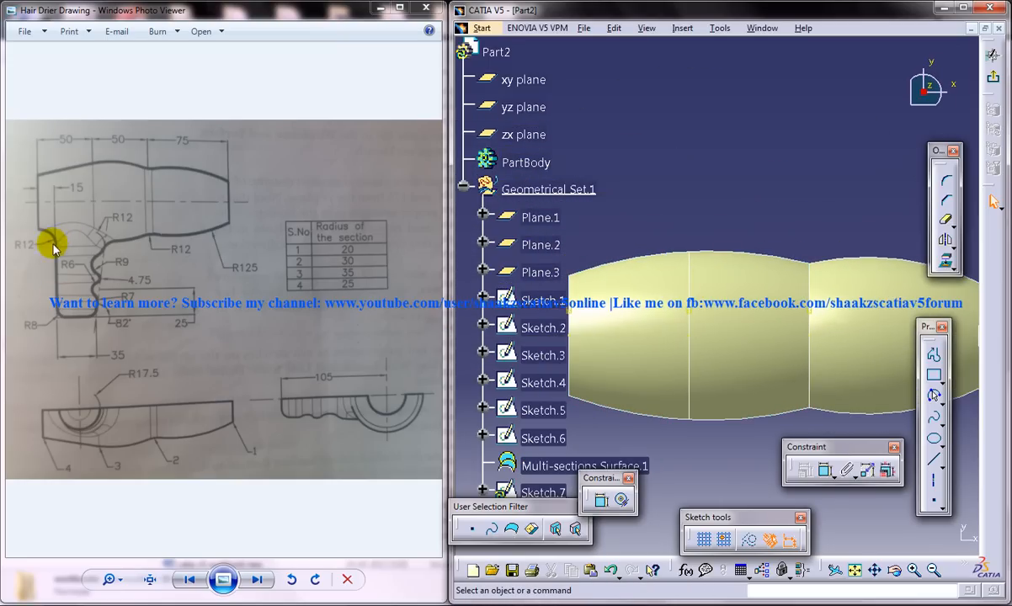
pyautogui.moveTo(677, 290)
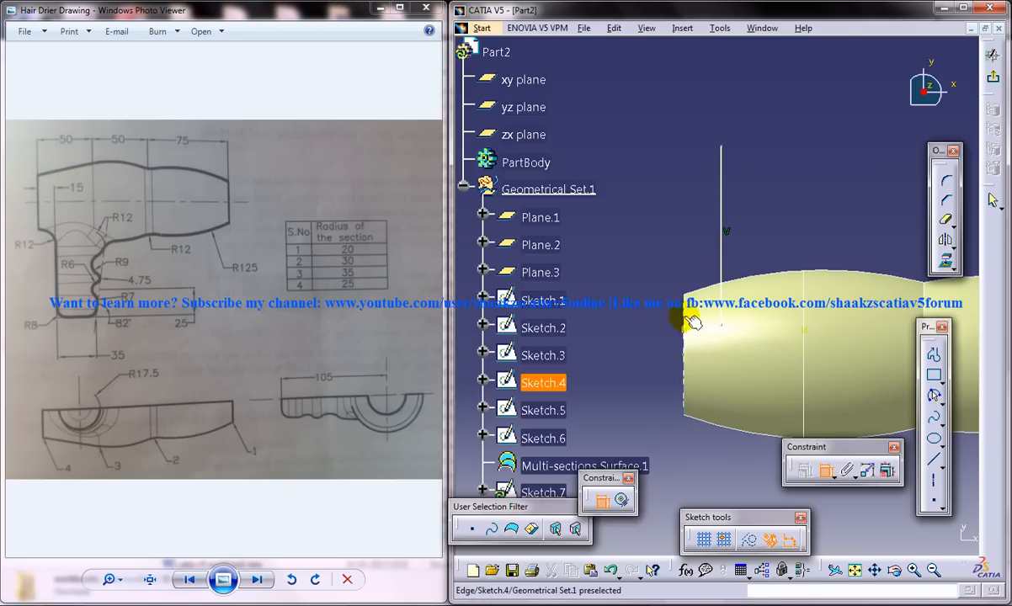
# Constrain the vertical line's length and offset from the body edge, swapping the dimension location
pyautogui.doubleClick(693, 323)
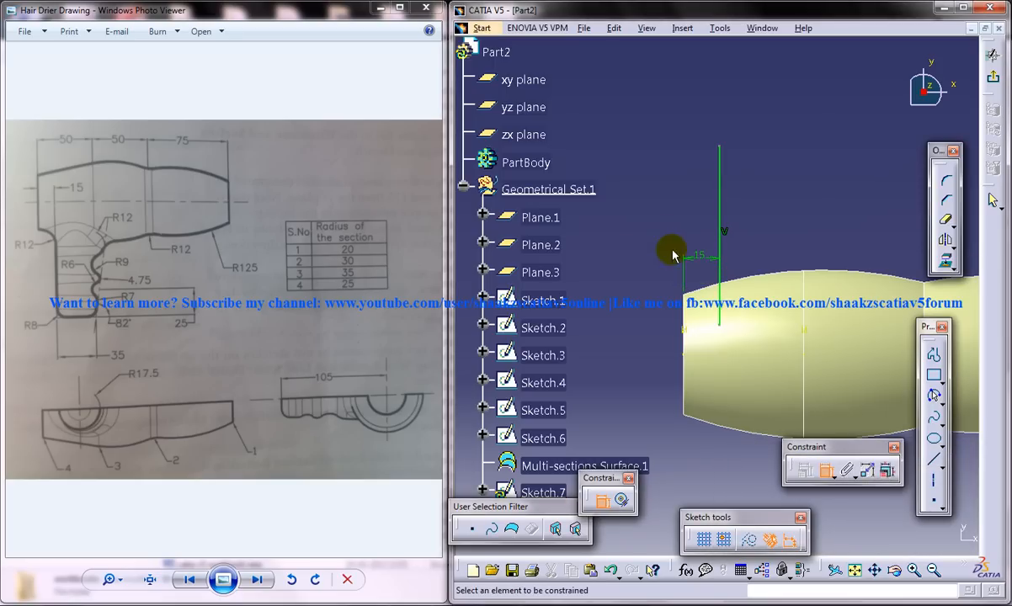
pyautogui.moveTo(720, 150)
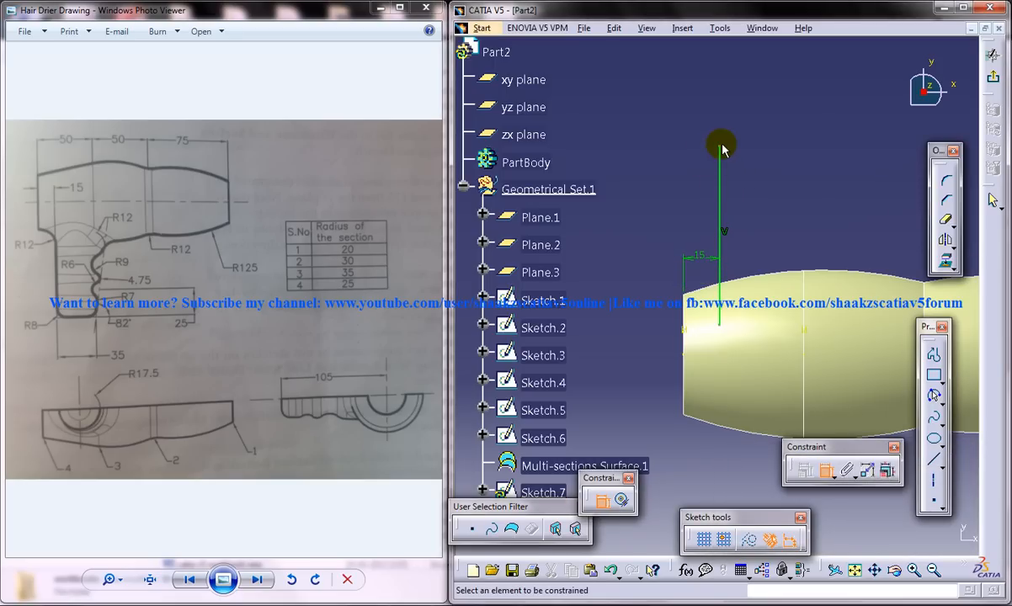
pyautogui.click(723, 352)
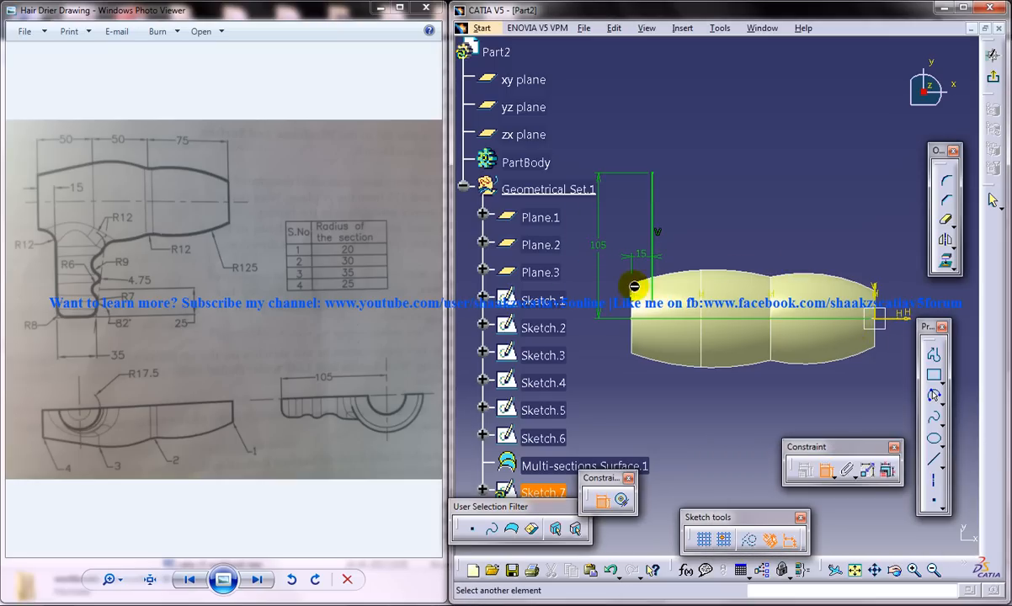
pyautogui.rightClick(631, 286)
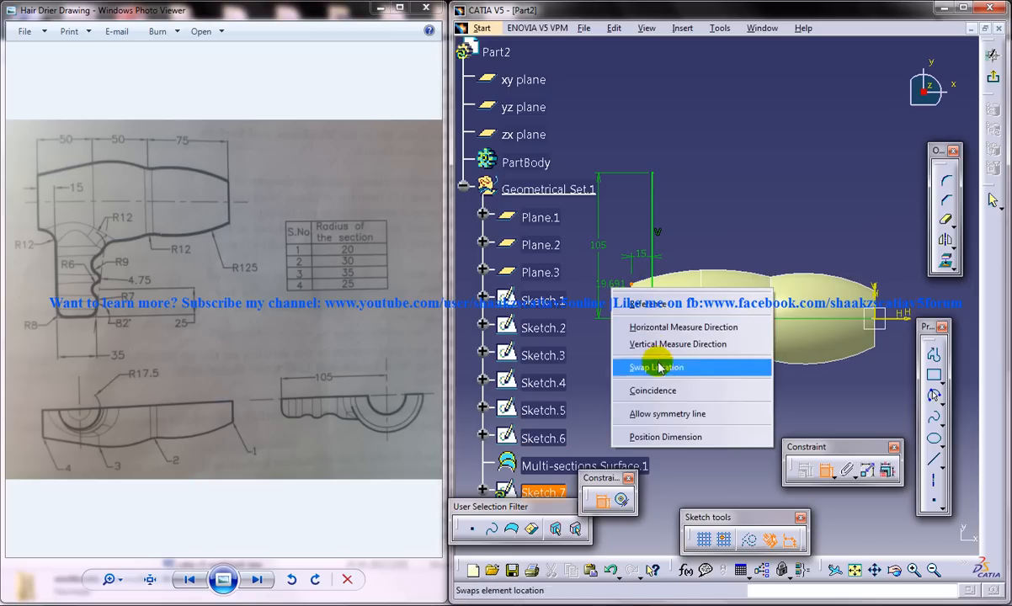
pyautogui.click(654, 367)
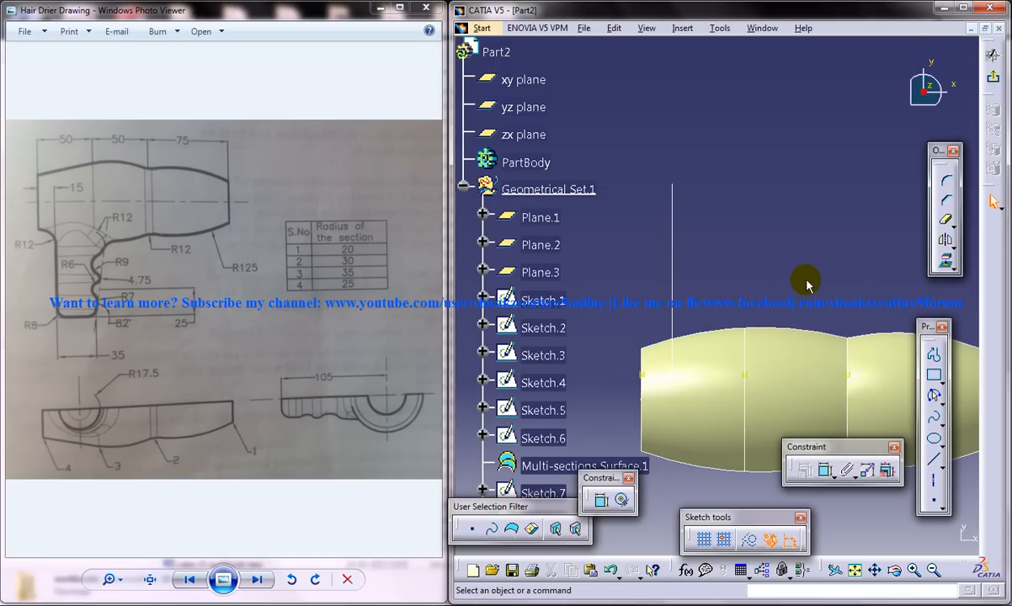
pyautogui.moveTo(754, 259)
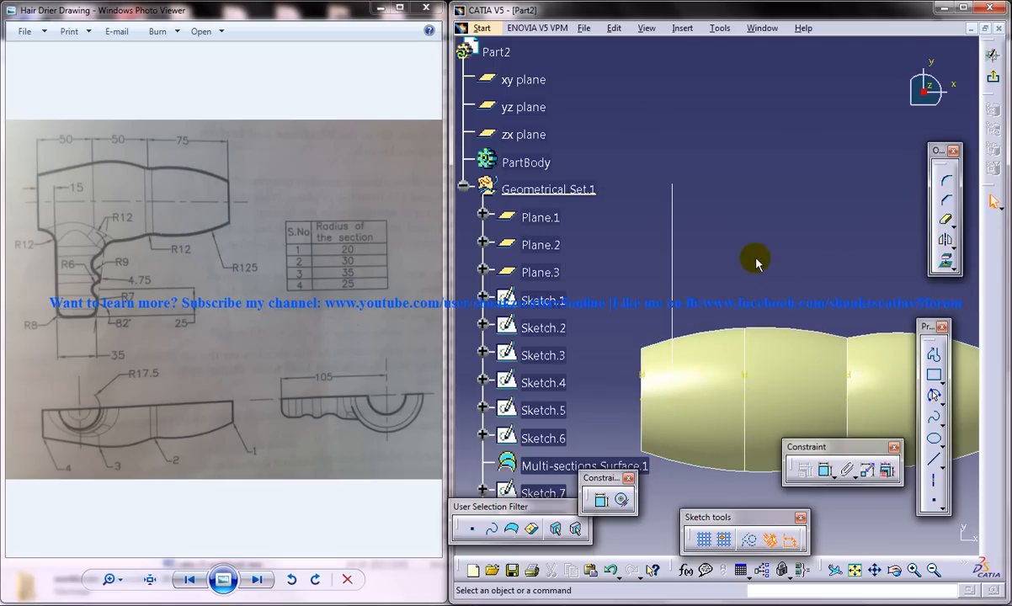
pyautogui.moveTo(94, 259)
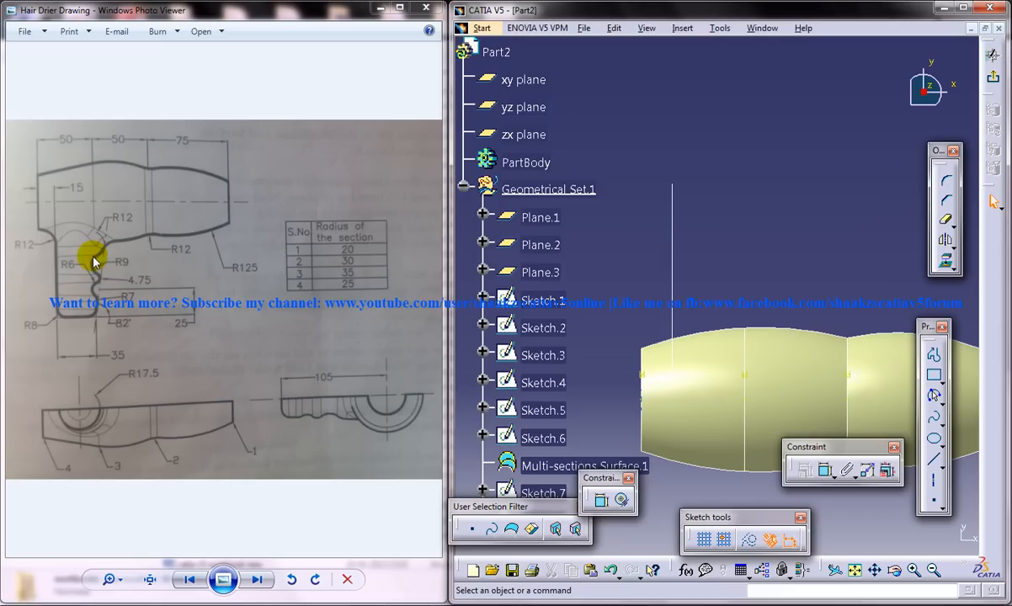
pyautogui.moveTo(136, 276)
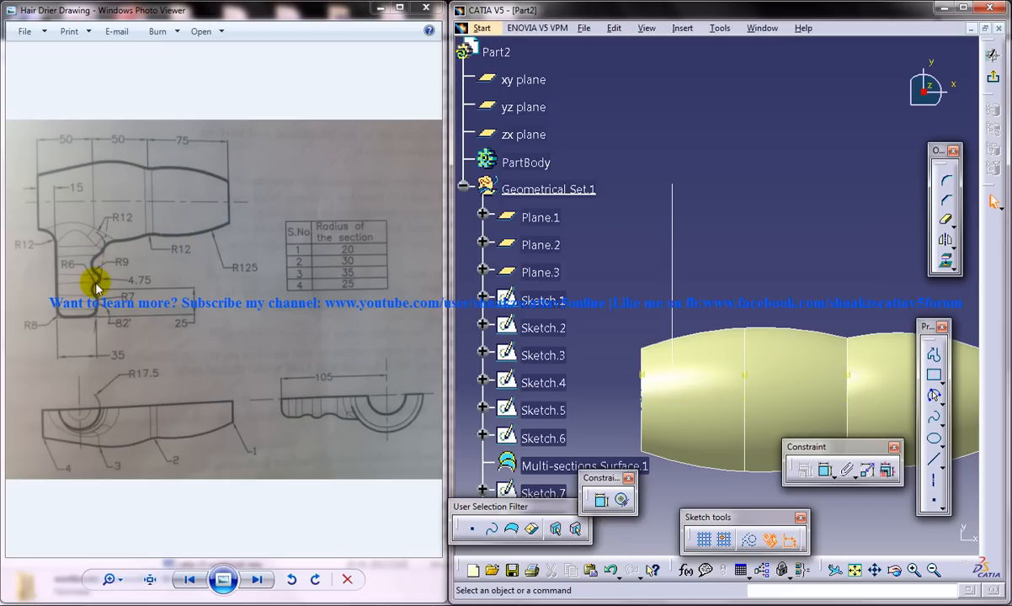
pyautogui.moveTo(94, 312)
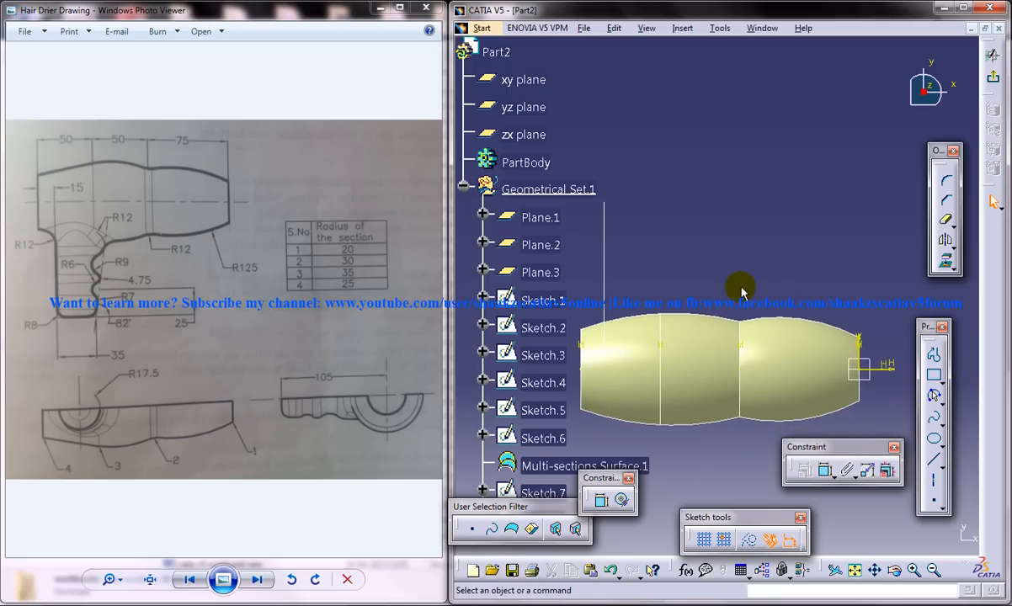
pyautogui.moveTo(761, 316)
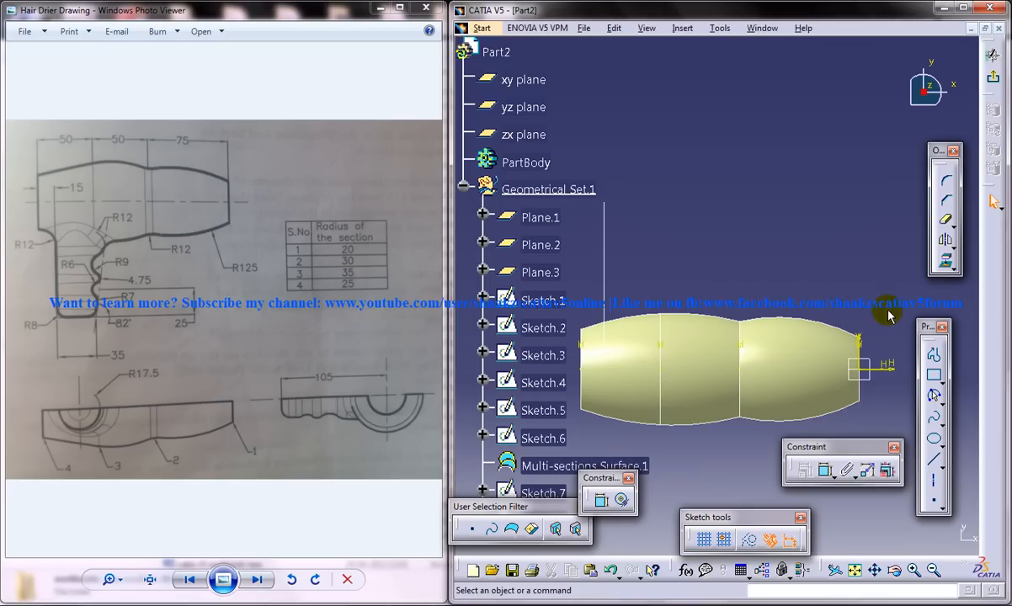
pyautogui.moveTo(889, 326)
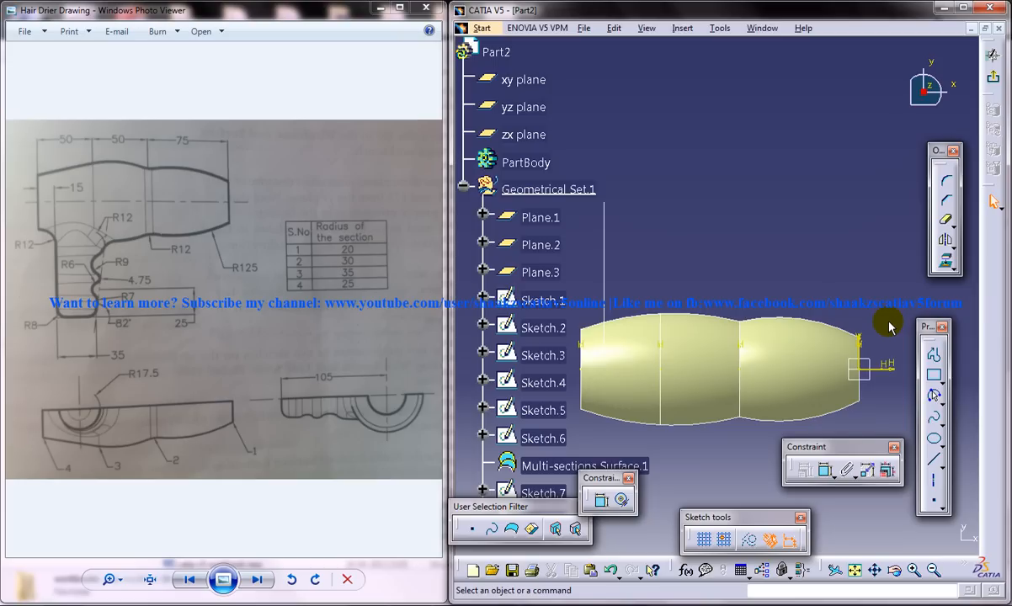
pyautogui.moveTo(919, 330)
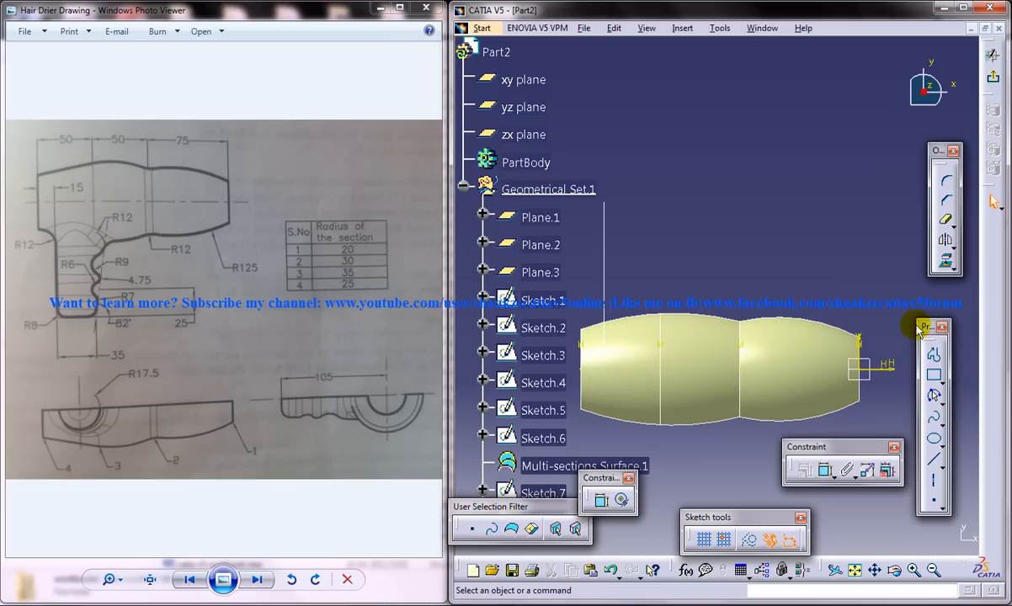
pyautogui.moveTo(953, 336)
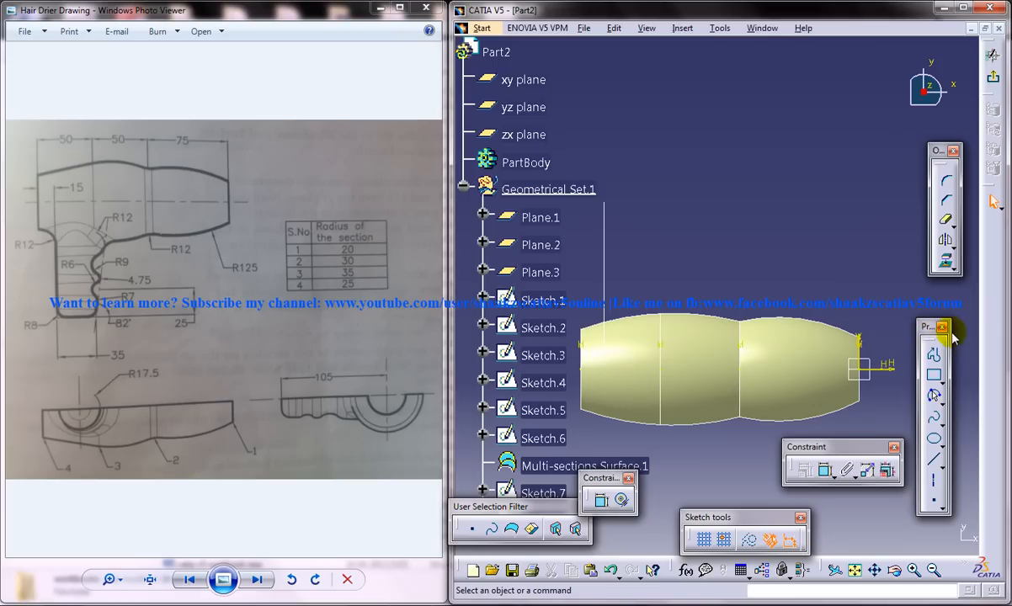
pyautogui.moveTo(985, 374)
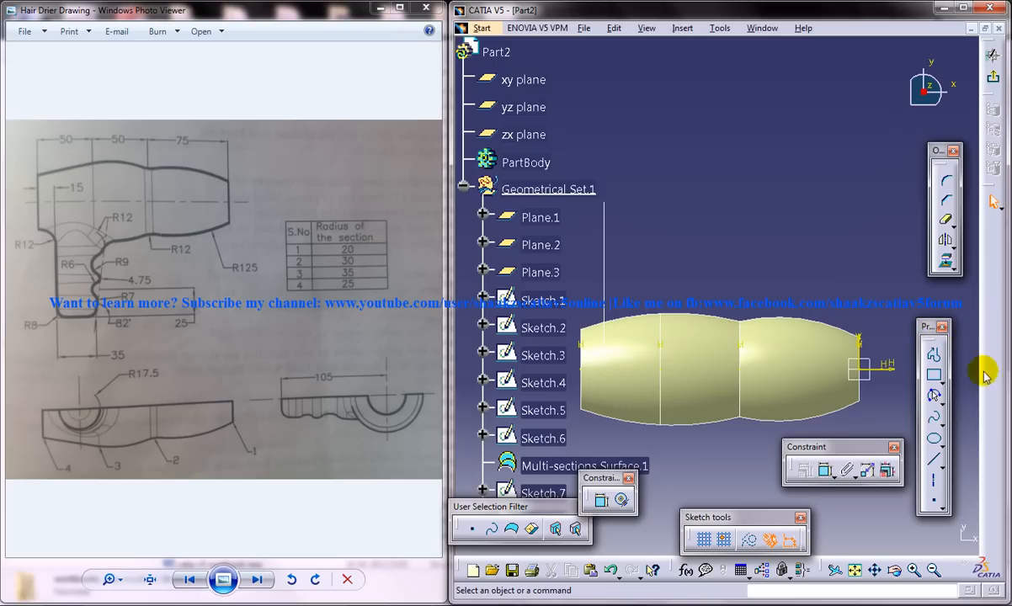